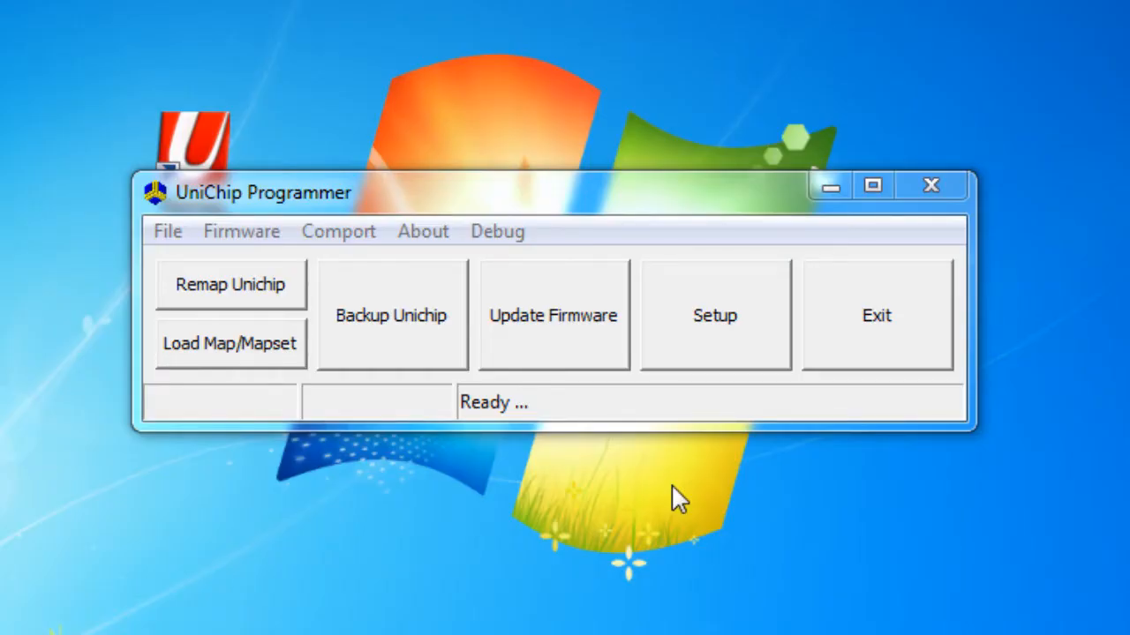
pyautogui.moveTo(673, 503)
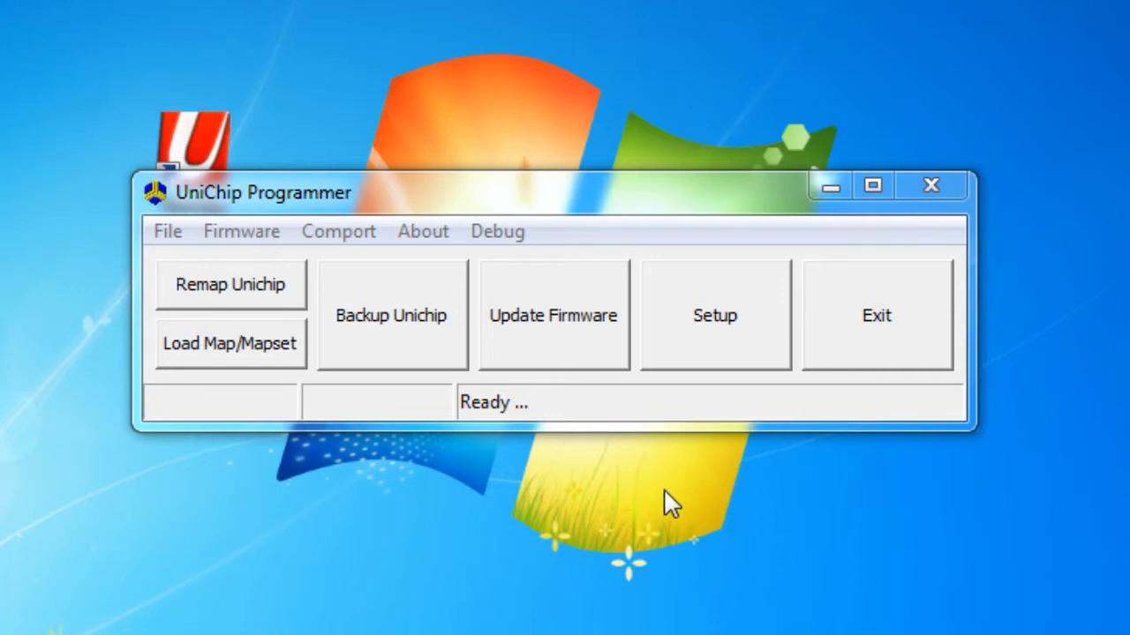
pyautogui.moveTo(600, 509)
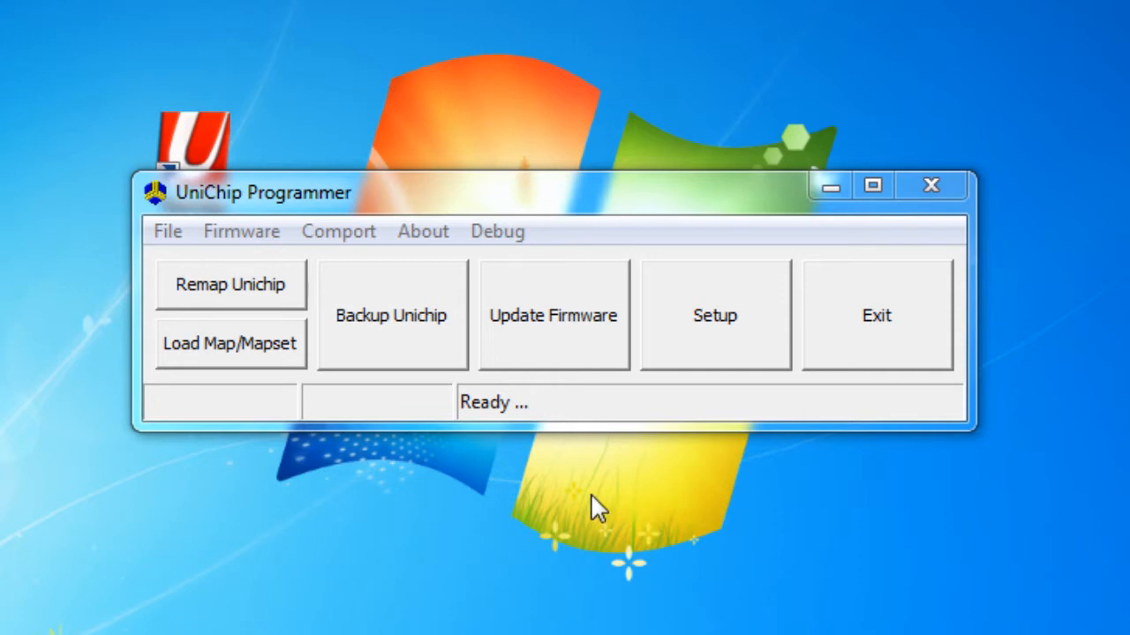
pyautogui.moveTo(222, 403)
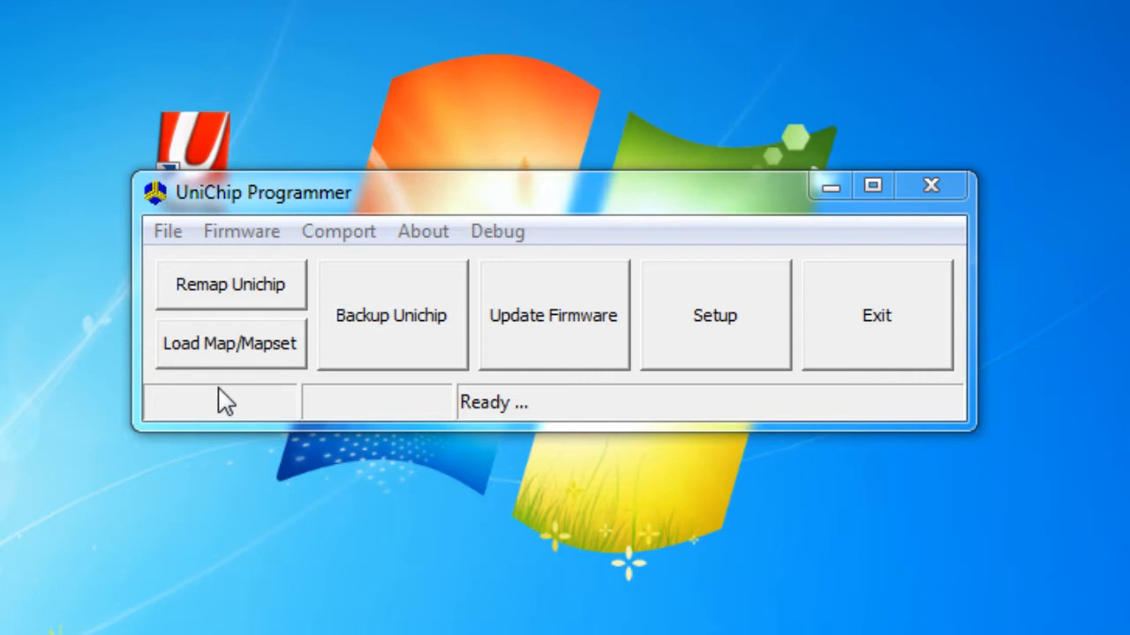
# Start a map load with Mapset 3 chosen as the Download To destination.
pyautogui.click(230, 342)
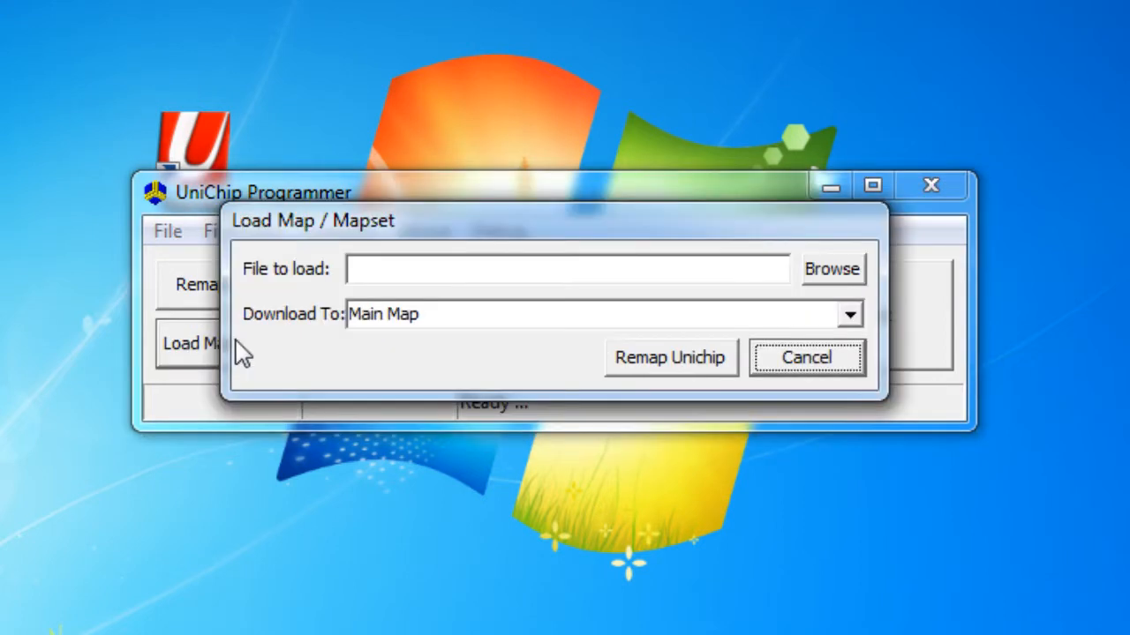
pyautogui.moveTo(515, 237)
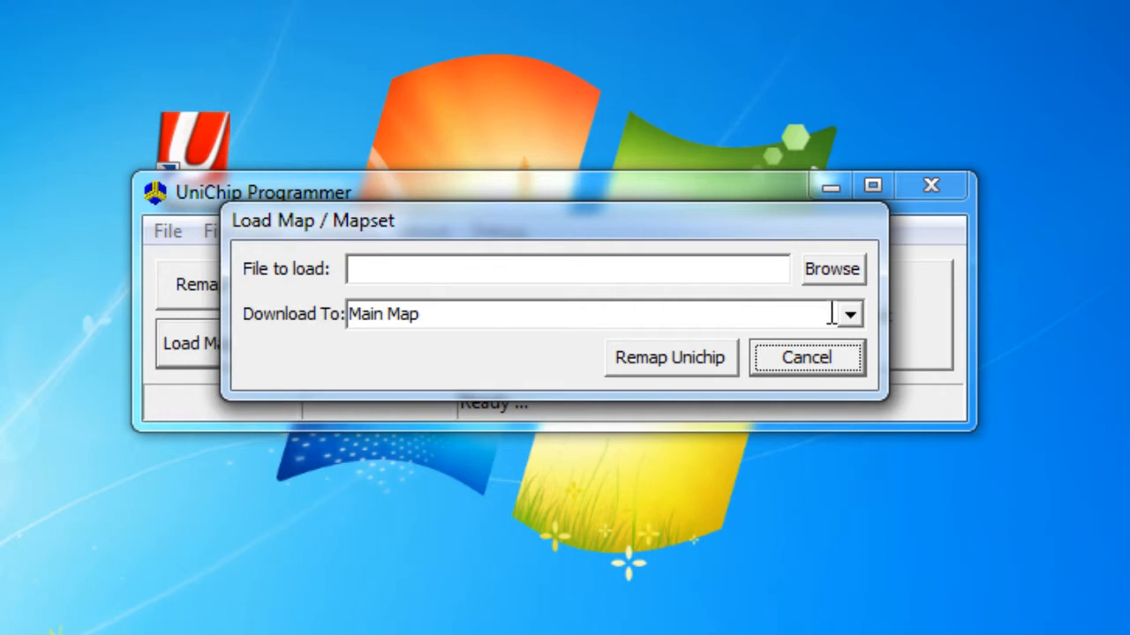
pyautogui.click(847, 314)
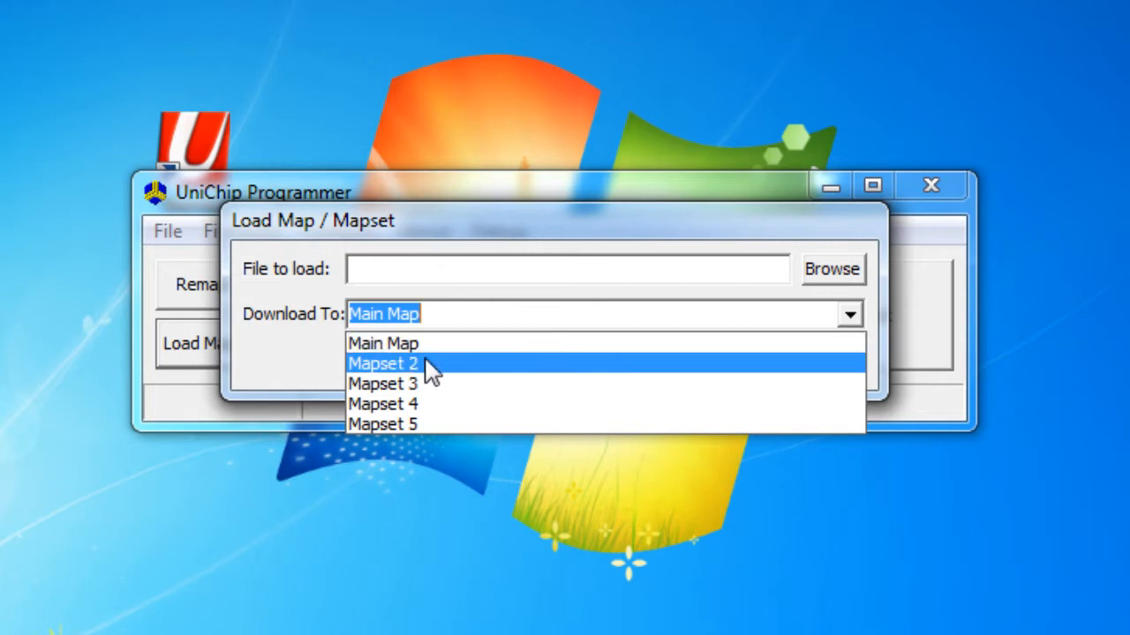
pyautogui.moveTo(422, 423)
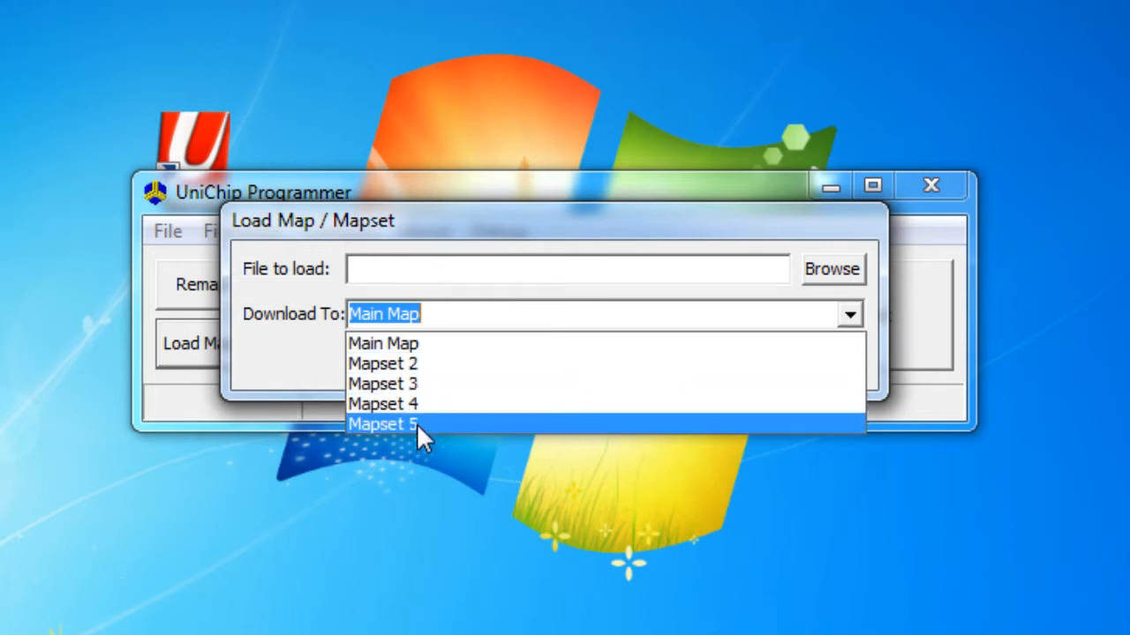
pyautogui.moveTo(392, 385)
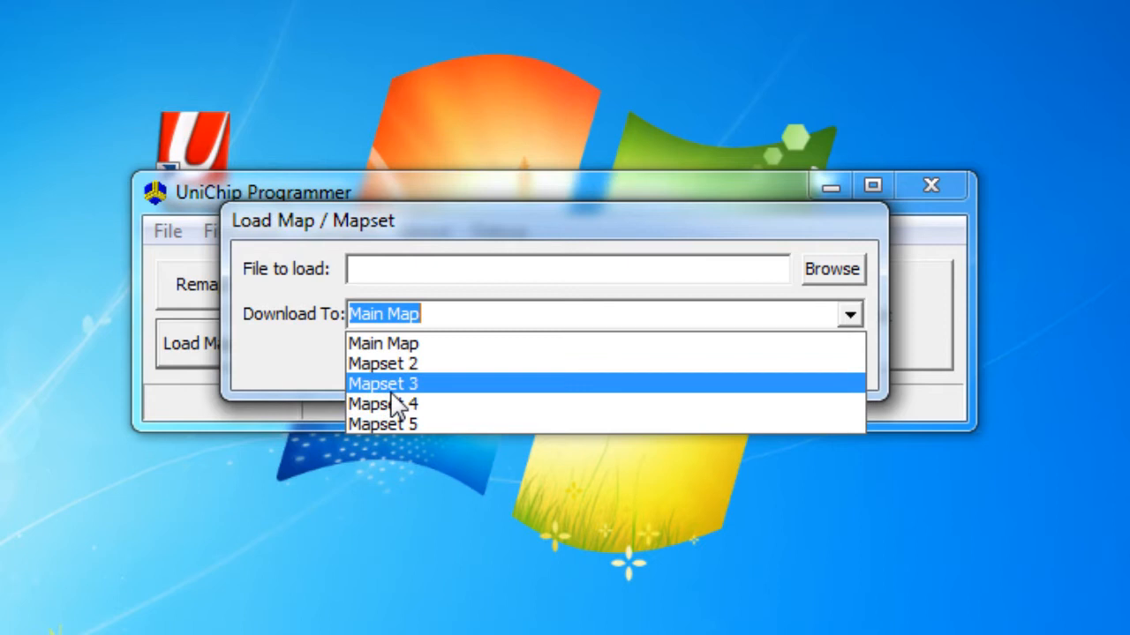
pyautogui.click(383, 385)
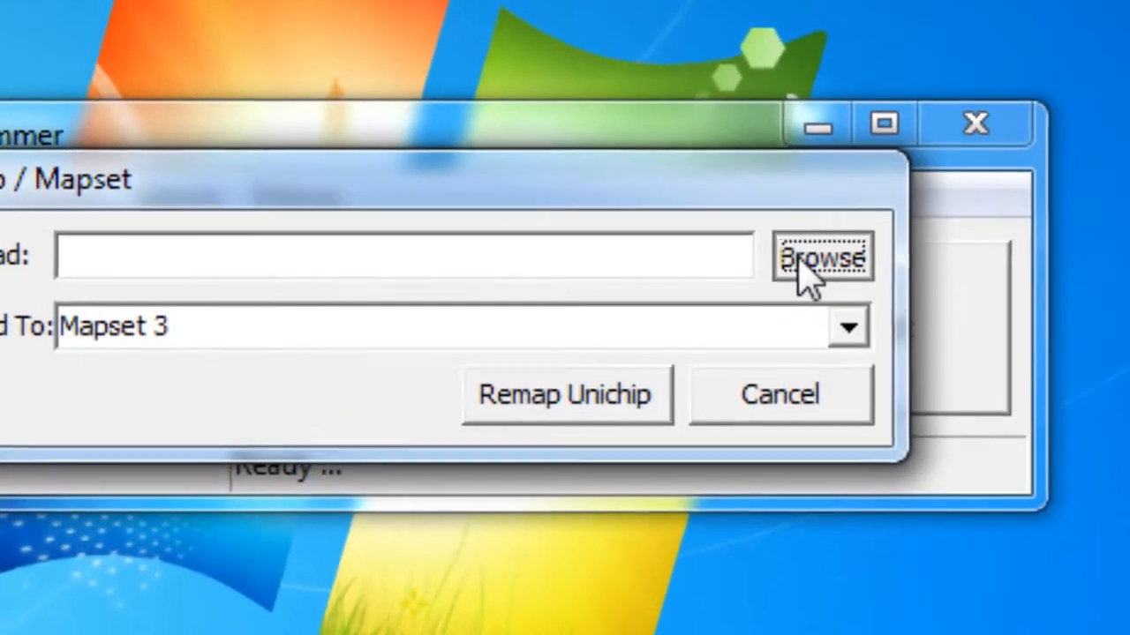
# Browse into Scion > FR-S > 13-0n > 91 Octane and highlight the Injen CAI, All Headers, 91 Oct .hex map.
pyautogui.click(821, 256)
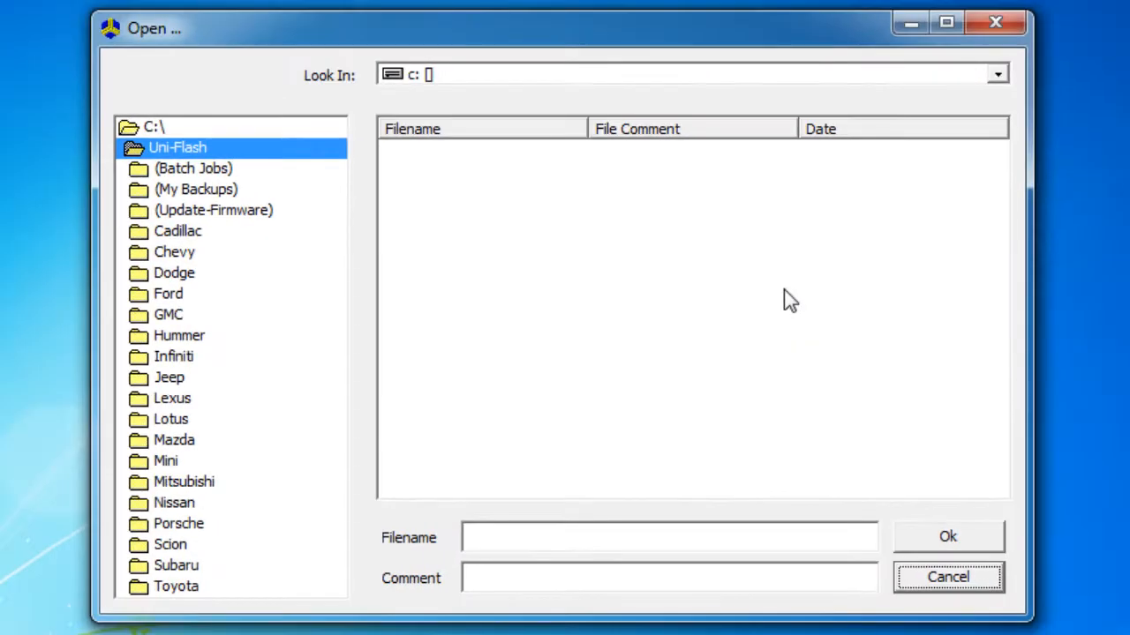
pyautogui.moveTo(286, 291)
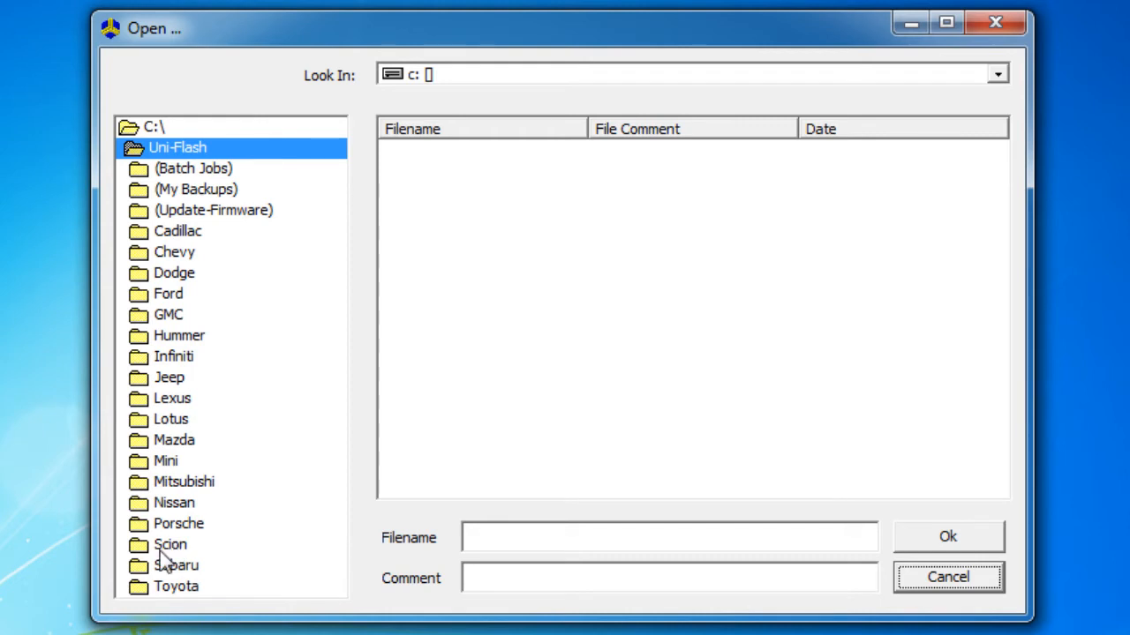
pyautogui.doubleClick(170, 544)
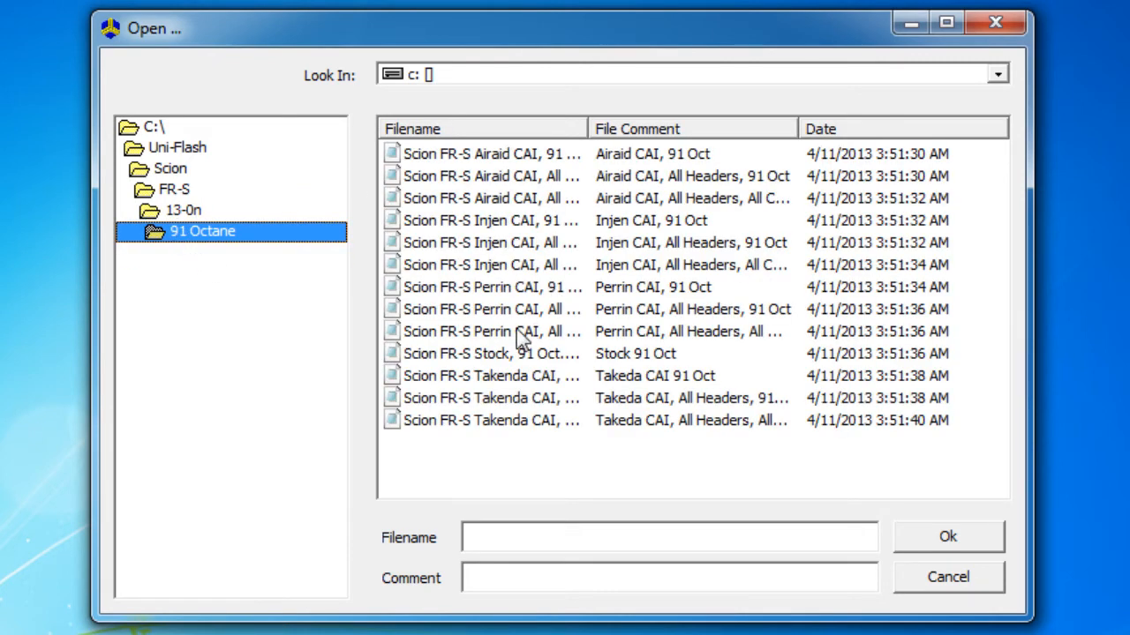
pyautogui.moveTo(509, 357)
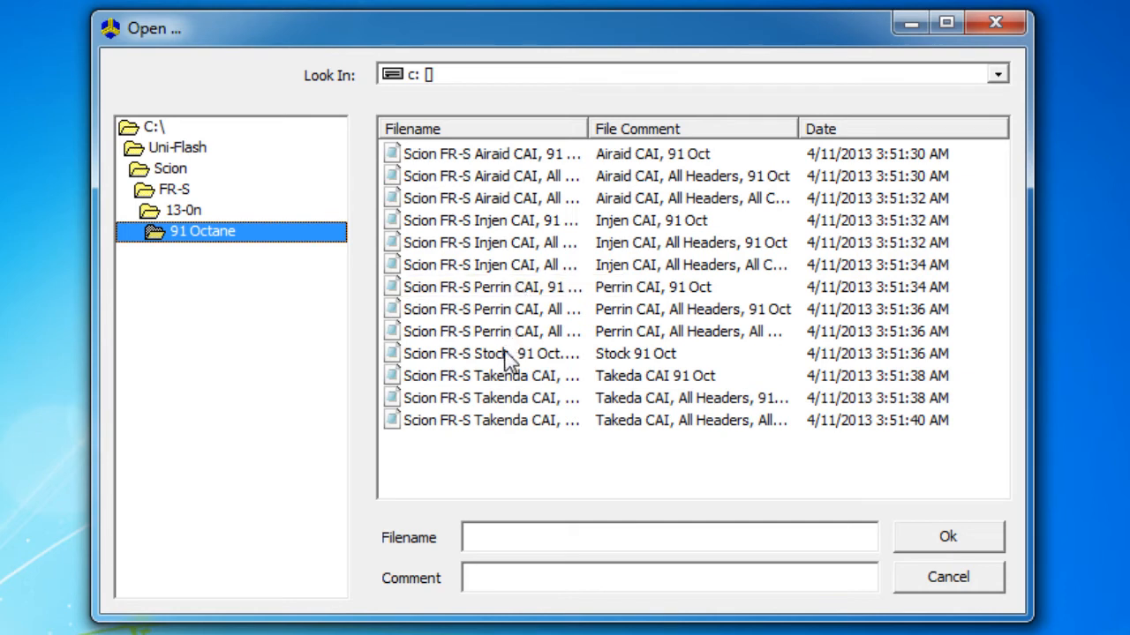
pyautogui.click(491, 353)
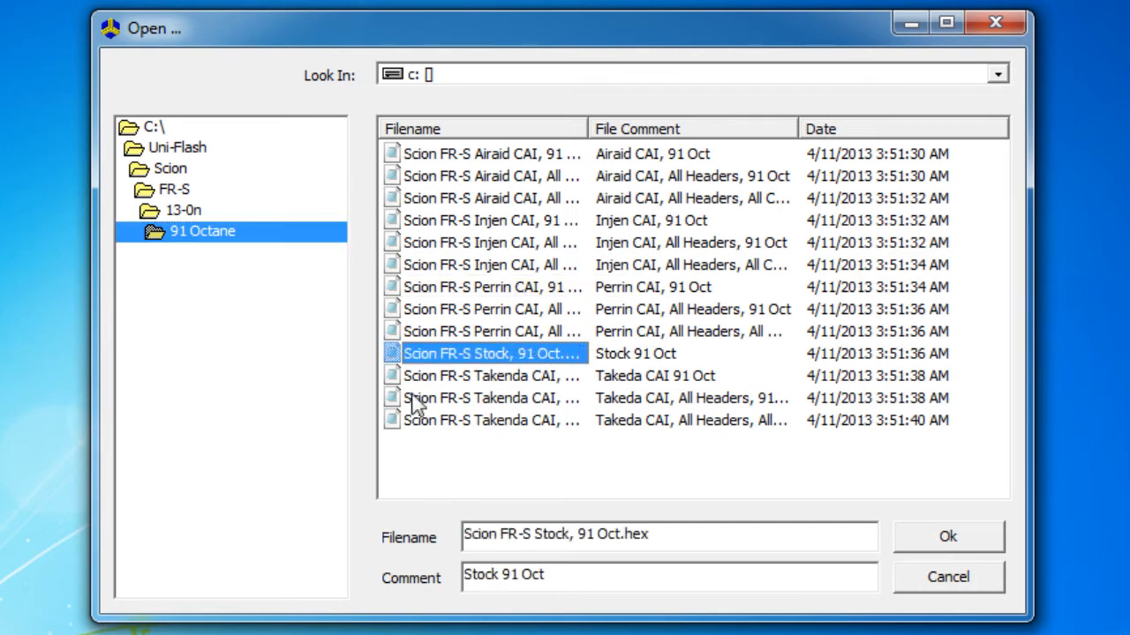
pyautogui.click(490, 243)
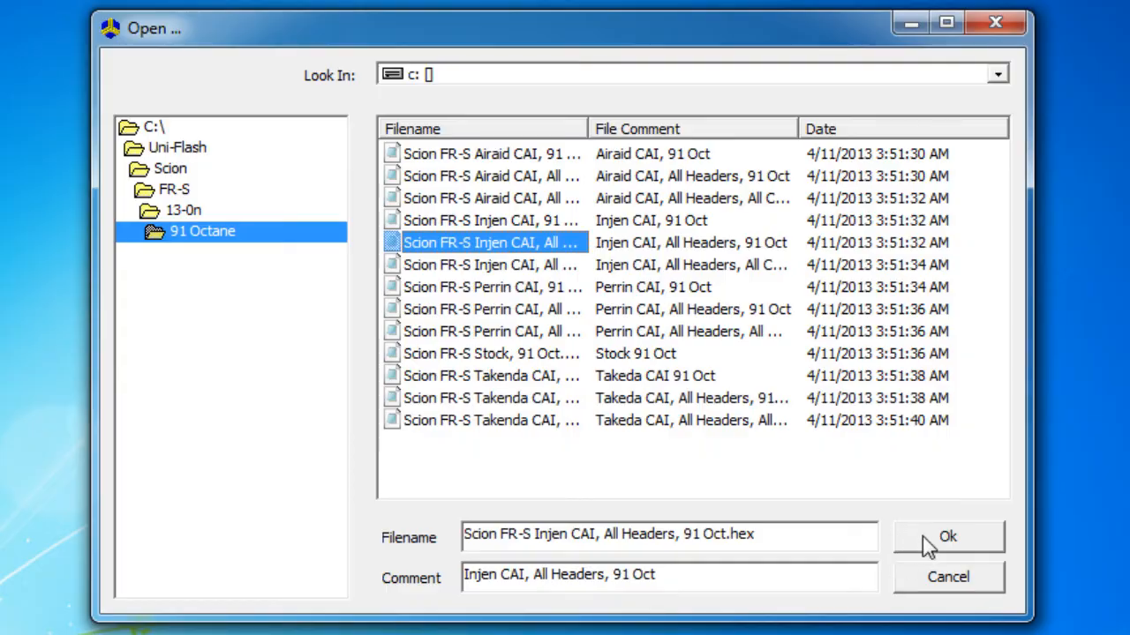
# Remap the UniChip with the Injen 91 Oct map and dismiss the 'no errors found' message.
pyautogui.click(946, 537)
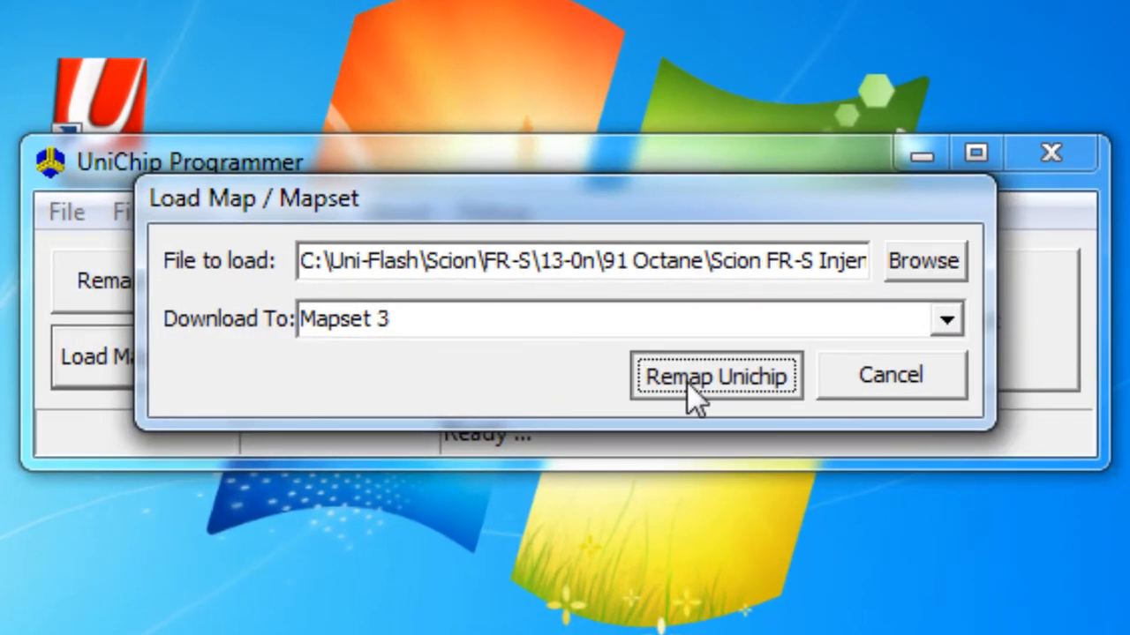
pyautogui.click(715, 374)
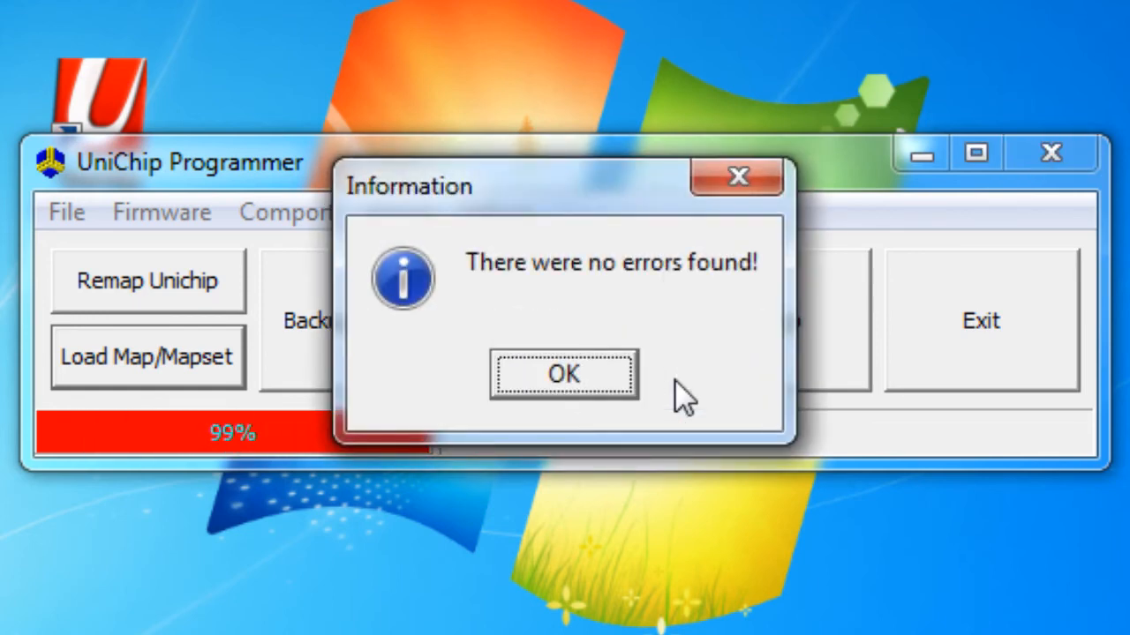
pyautogui.click(563, 373)
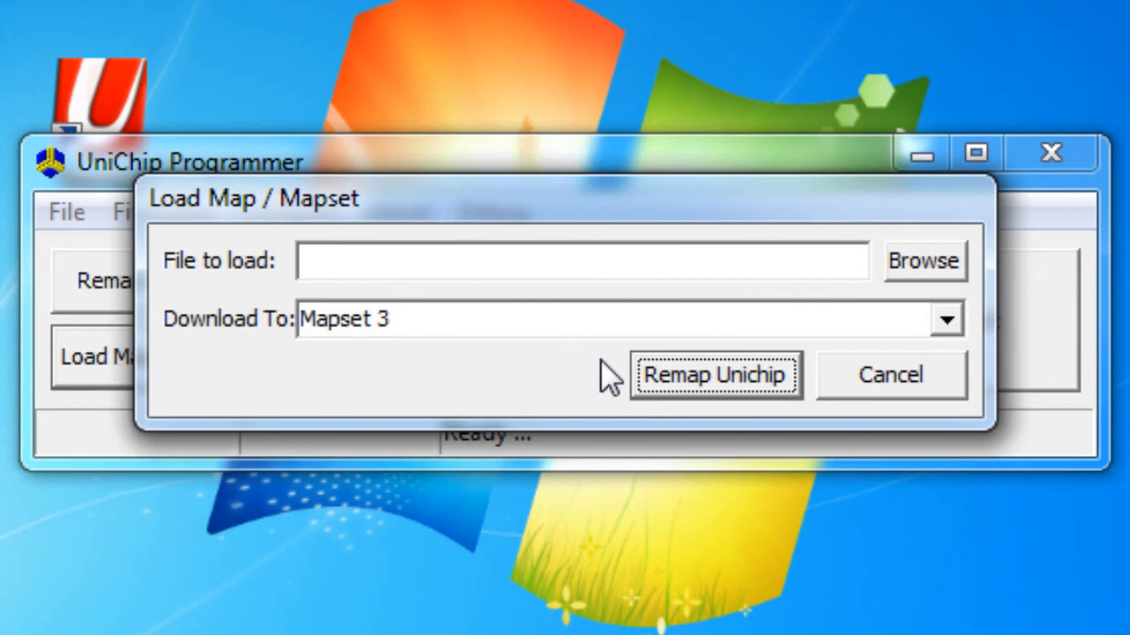